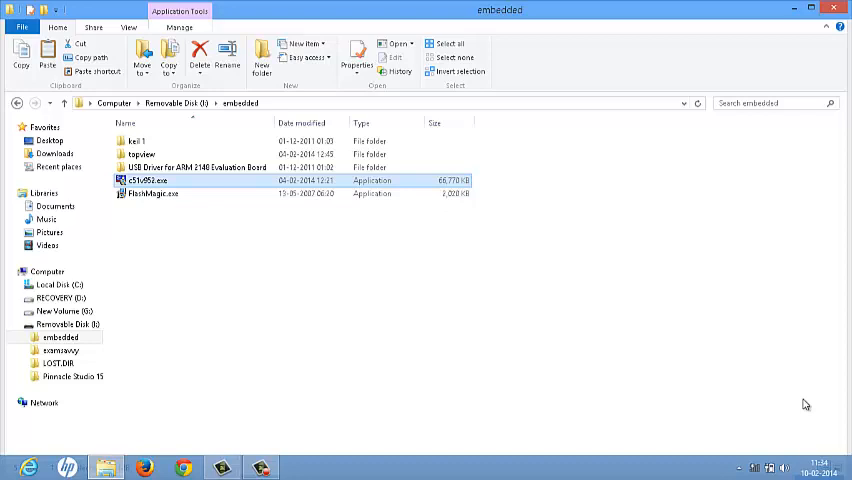
{"action": "mouse_move", "coordinate": [598, 452]}
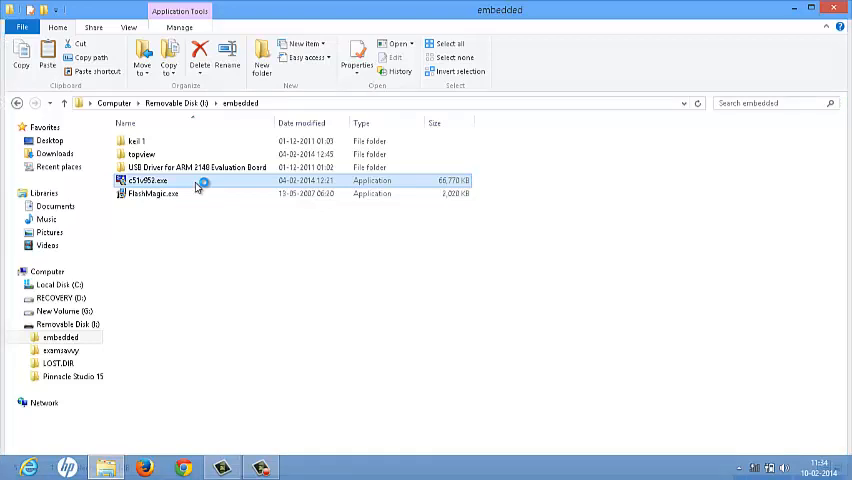
- Launch c51v952.exe and advance past the Welcome page to the License Agreement
{"action": "double_click", "coordinate": [146, 180]}
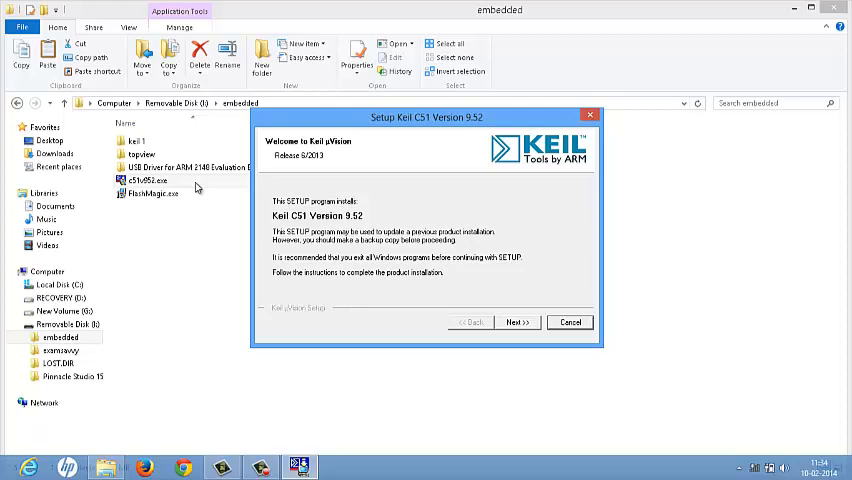
{"action": "mouse_move", "coordinate": [500, 302]}
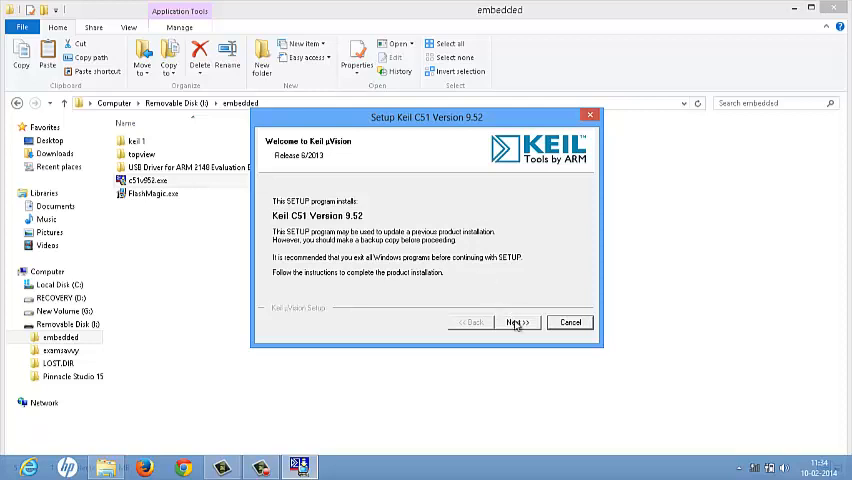
{"action": "left_click", "coordinate": [516, 322]}
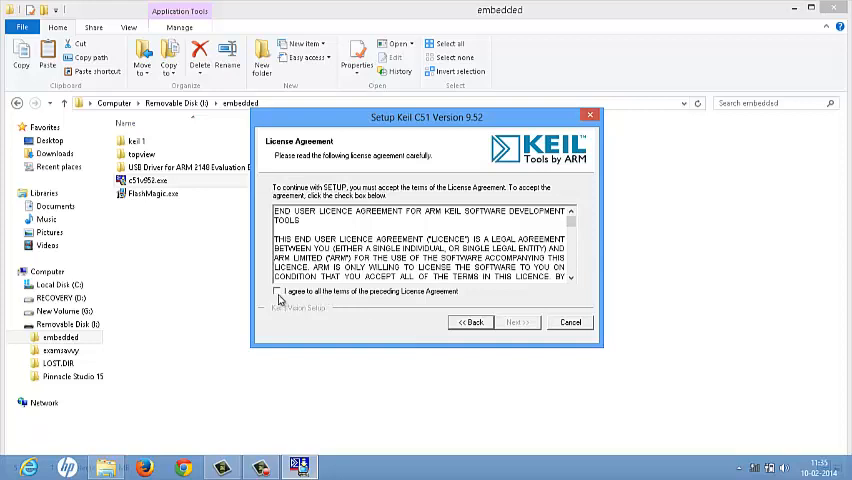
- Accept the licence terms and continue to the Folder Selection page
{"action": "left_click", "coordinate": [276, 292]}
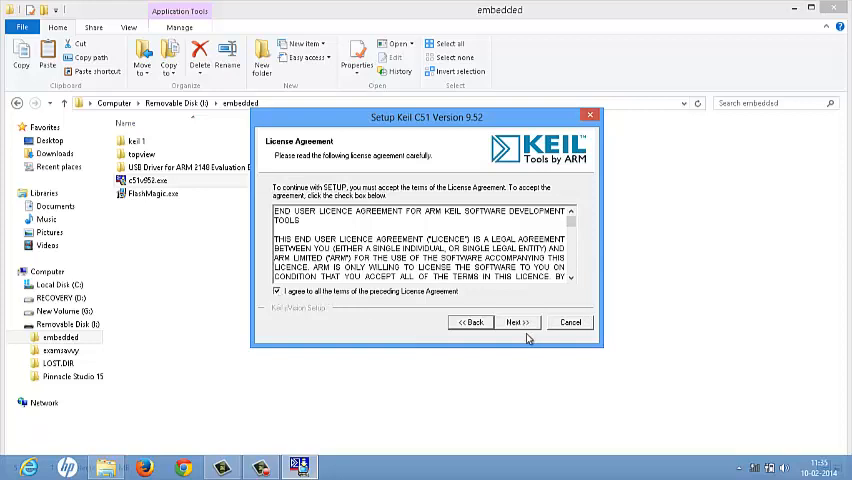
{"action": "left_click", "coordinate": [516, 322]}
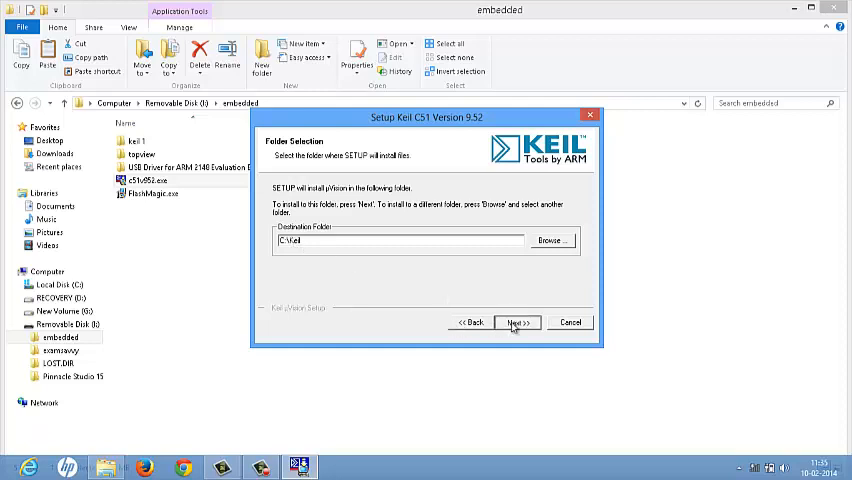
- Keep the default C:\Keil destination and continue to Customer Information
{"action": "left_click", "coordinate": [516, 322]}
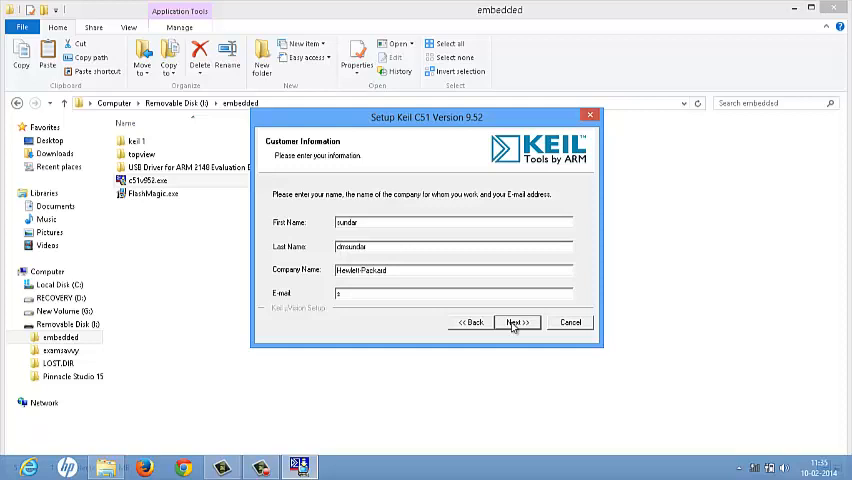
{"action": "mouse_move", "coordinate": [326, 224]}
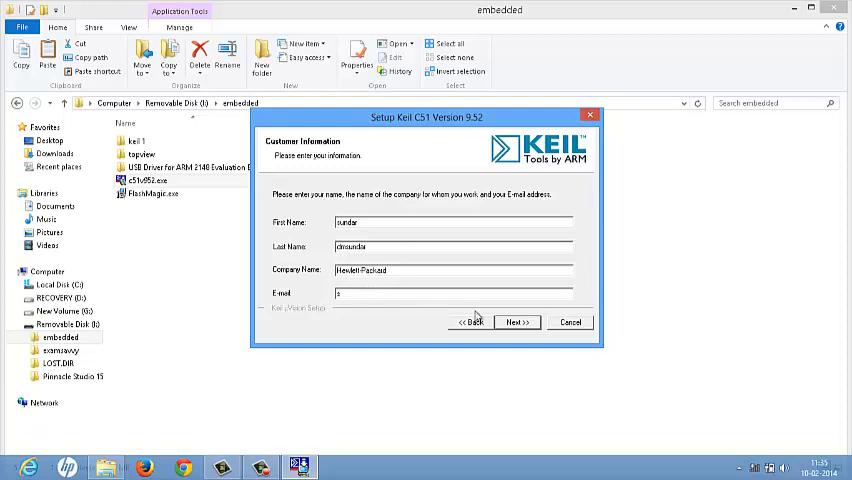
{"action": "mouse_move", "coordinate": [498, 322]}
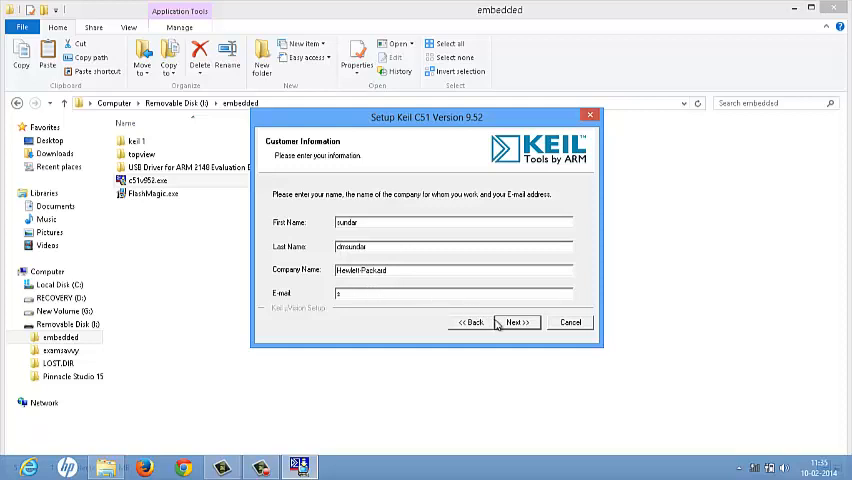
- Submit the customer details and let the installation run to completion
{"action": "left_click", "coordinate": [516, 322]}
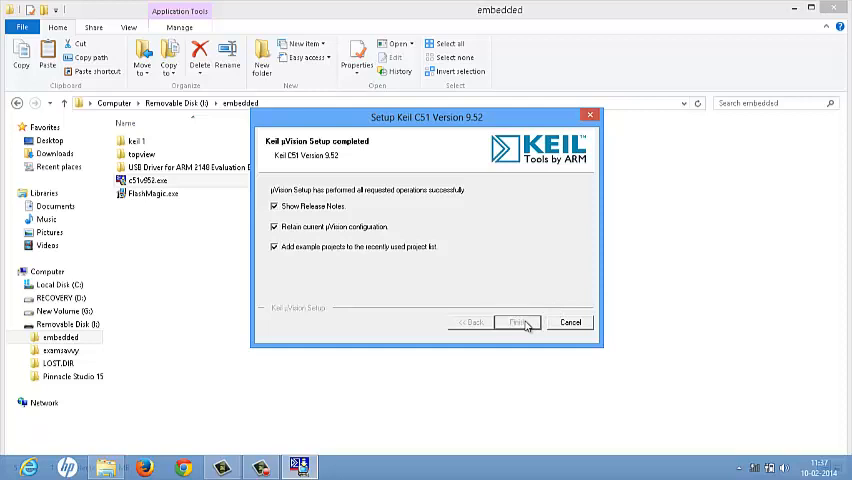
- Finish the installer and launch uVision4 from its desktop shortcut
{"action": "left_click", "coordinate": [516, 322]}
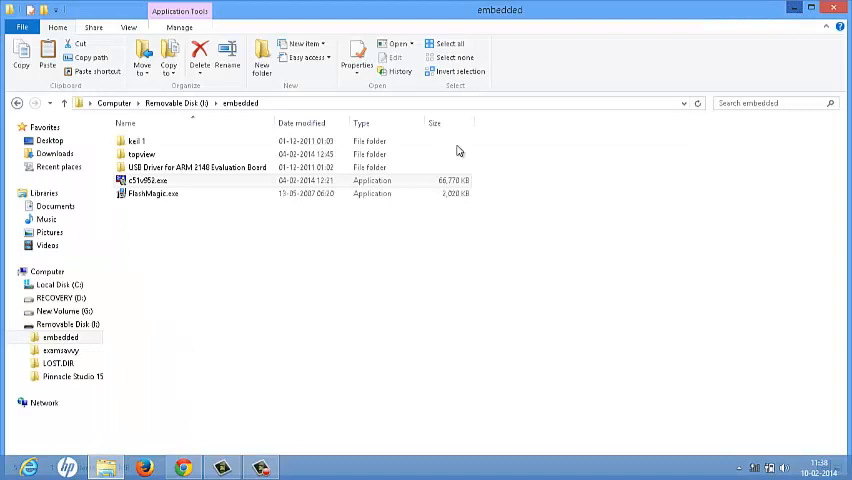
{"action": "mouse_move", "coordinate": [160, 344]}
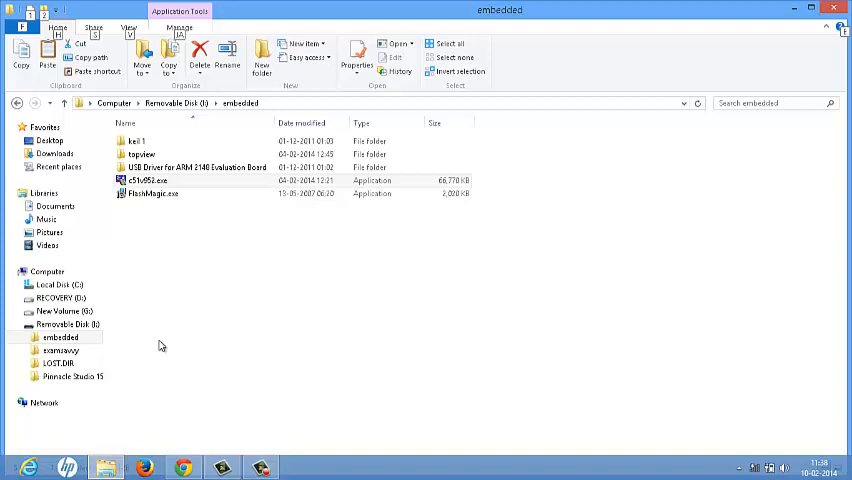
{"action": "mouse_move", "coordinate": [196, 362]}
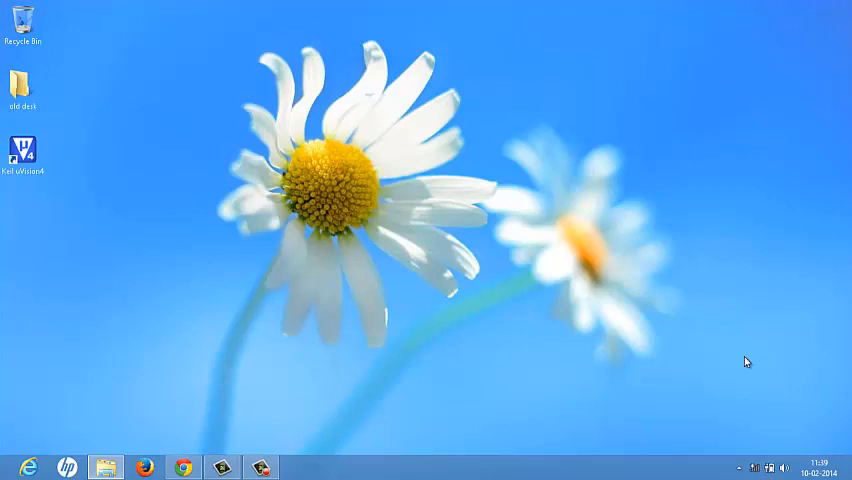
{"action": "mouse_move", "coordinate": [170, 288]}
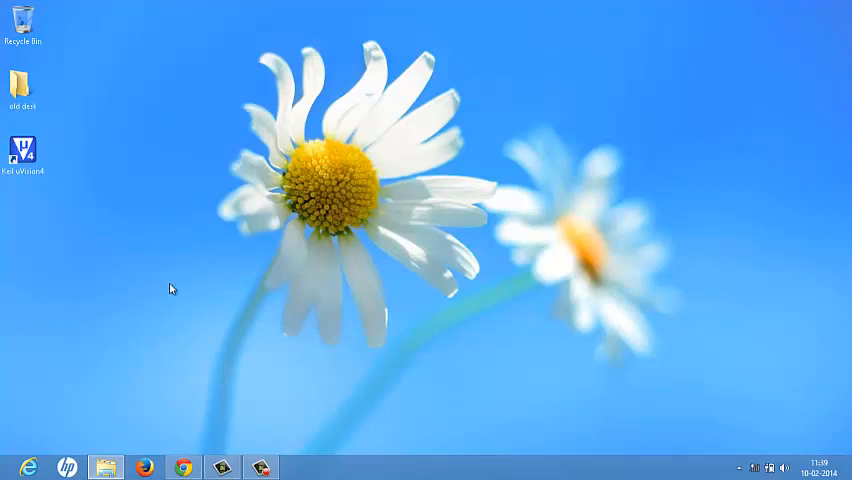
{"action": "left_click", "coordinate": [28, 156]}
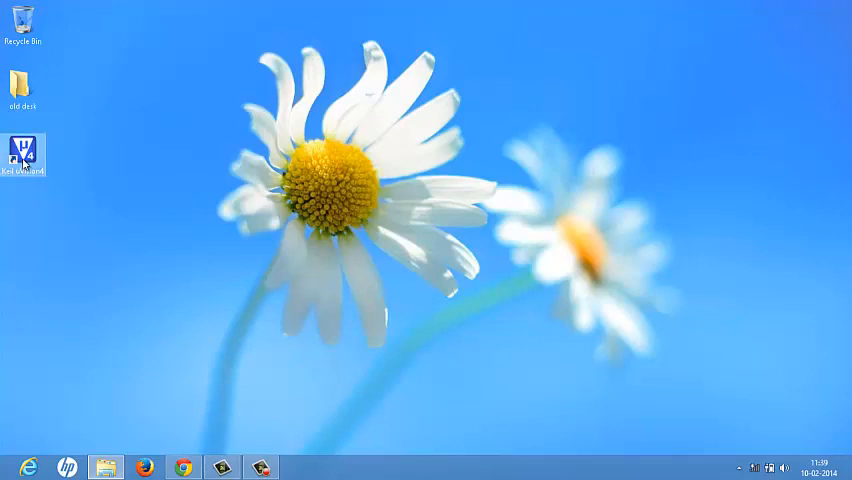
{"action": "double_click", "coordinate": [24, 150]}
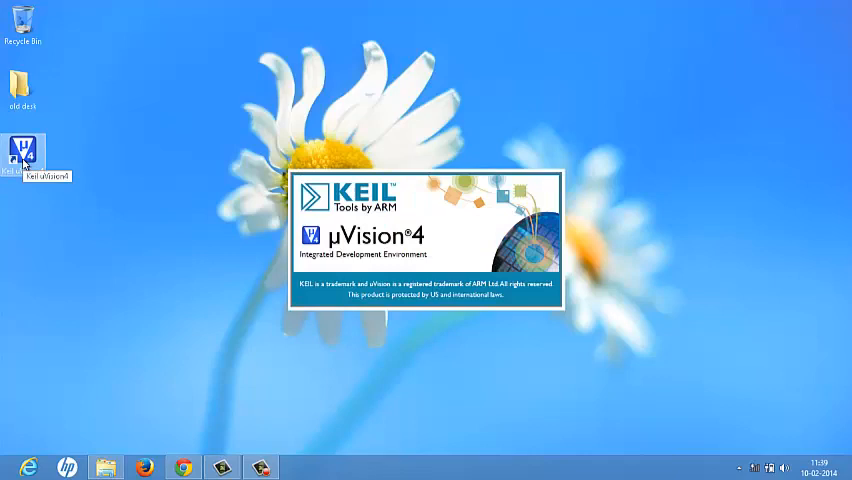
- Launch uVision4 so the Hello example project loads with HELLO.C in the editor
{"action": "double_click", "coordinate": [22, 144]}
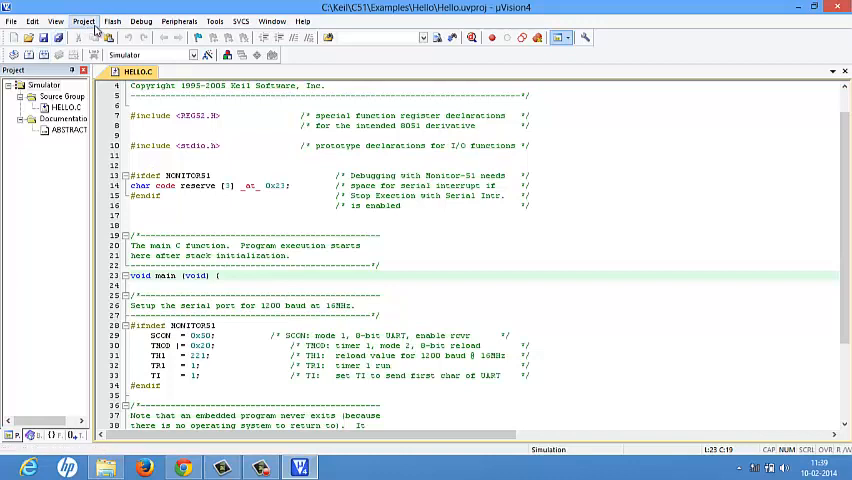
- Show the Project menu with its commands and recent projects while Hello is loaded
{"action": "left_click", "coordinate": [84, 20]}
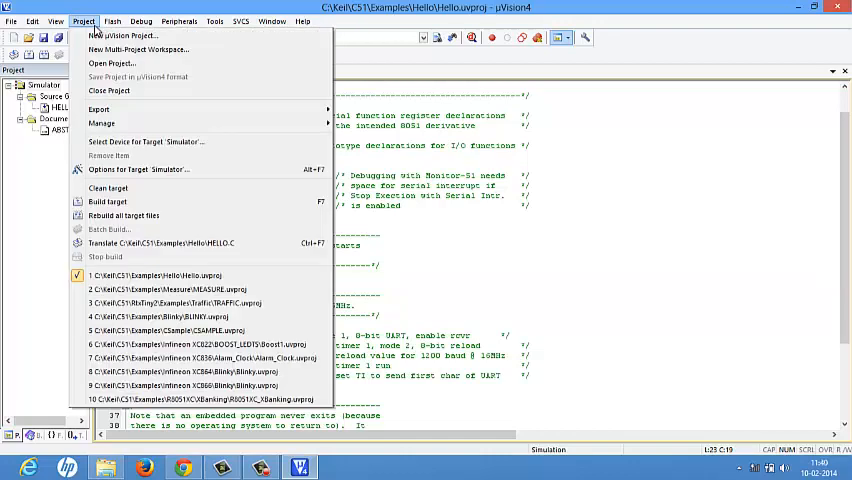
{"action": "mouse_move", "coordinate": [120, 36]}
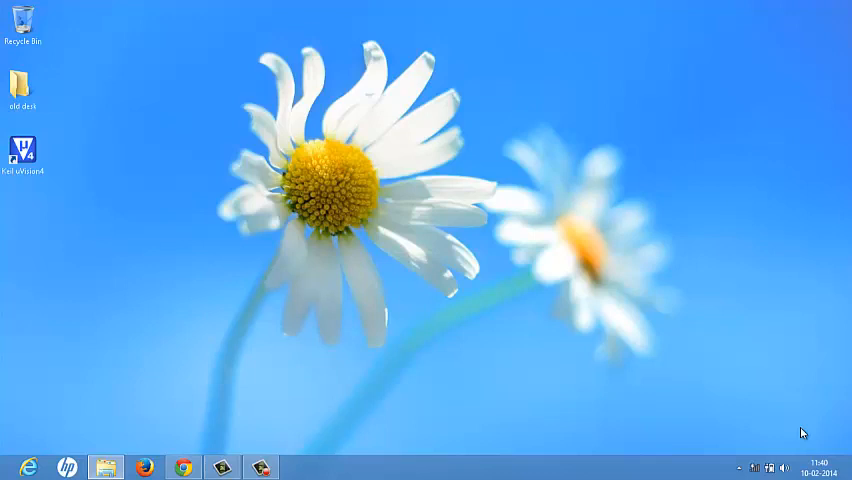
{"action": "mouse_move", "coordinate": [4, 400]}
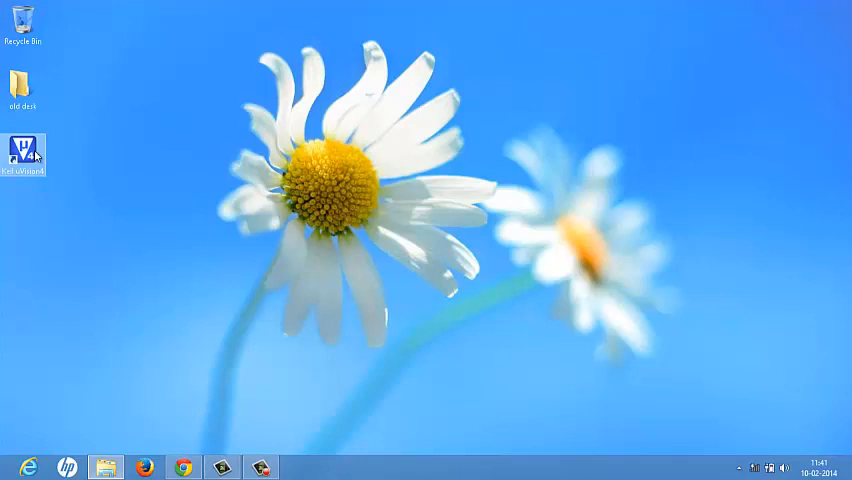
- Relaunch uVision4 from the Keil desktop shortcut
{"action": "double_click", "coordinate": [24, 150]}
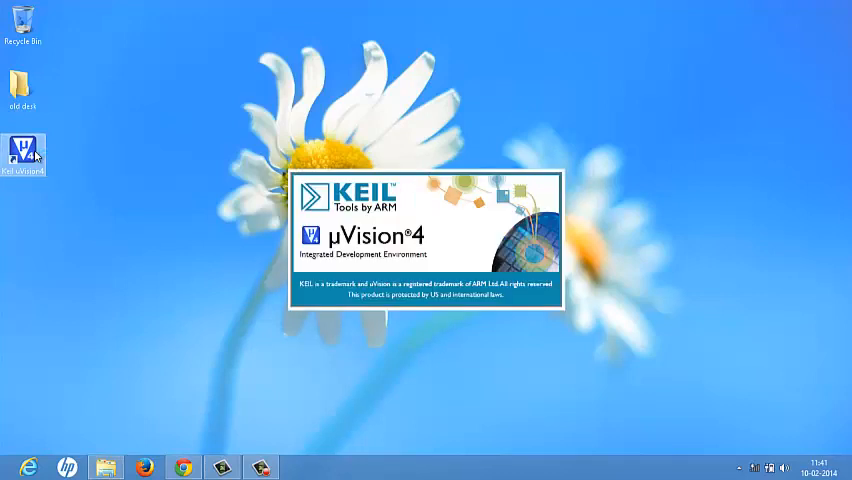